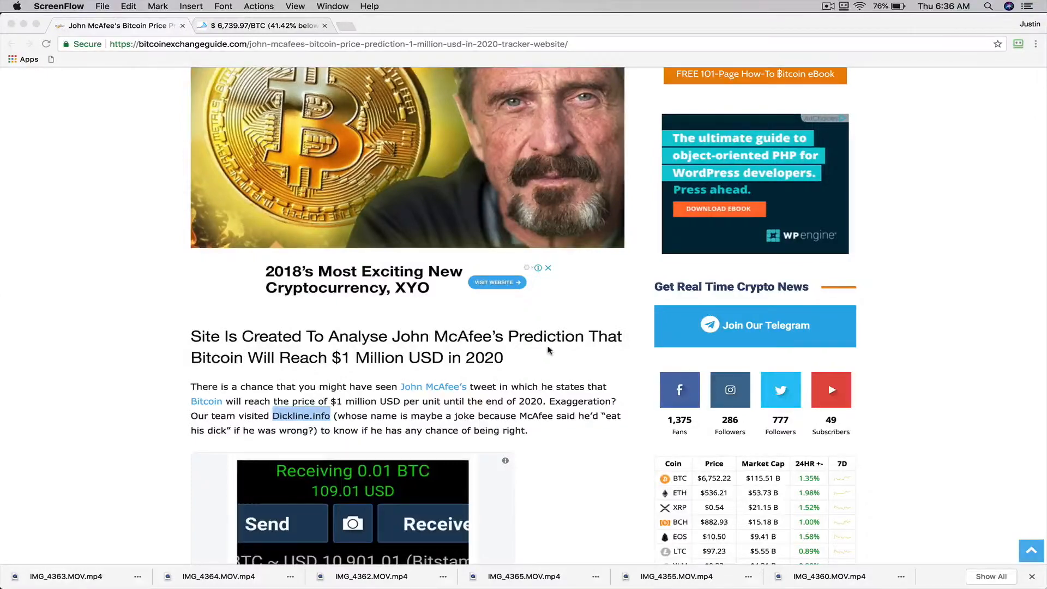
mouse_move(292, 361)
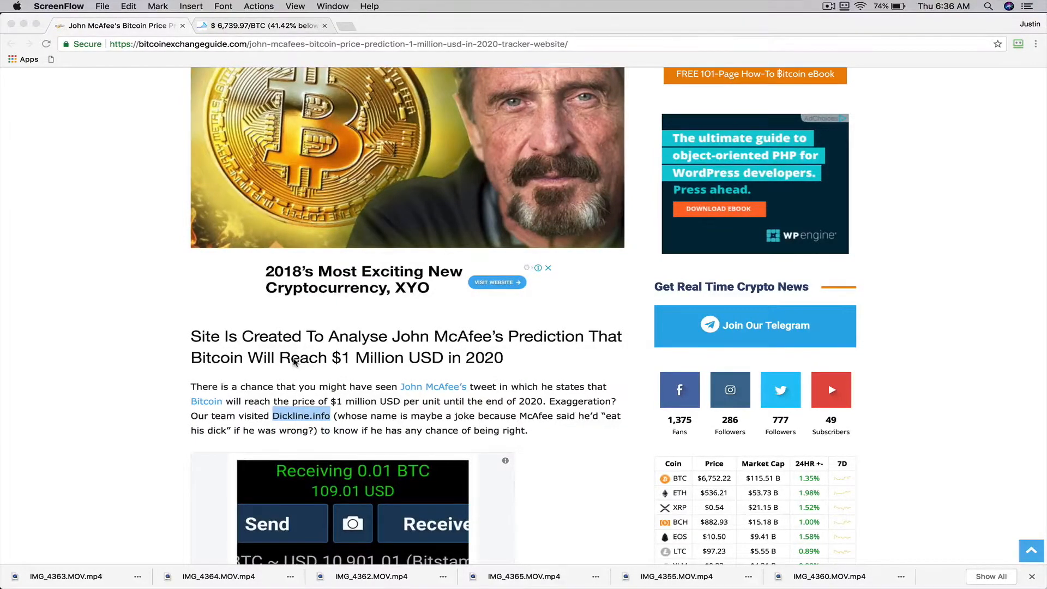
Scroll down to the embedded '$5,000 by end of 2017' post and coin price table.
scroll("down", 3)
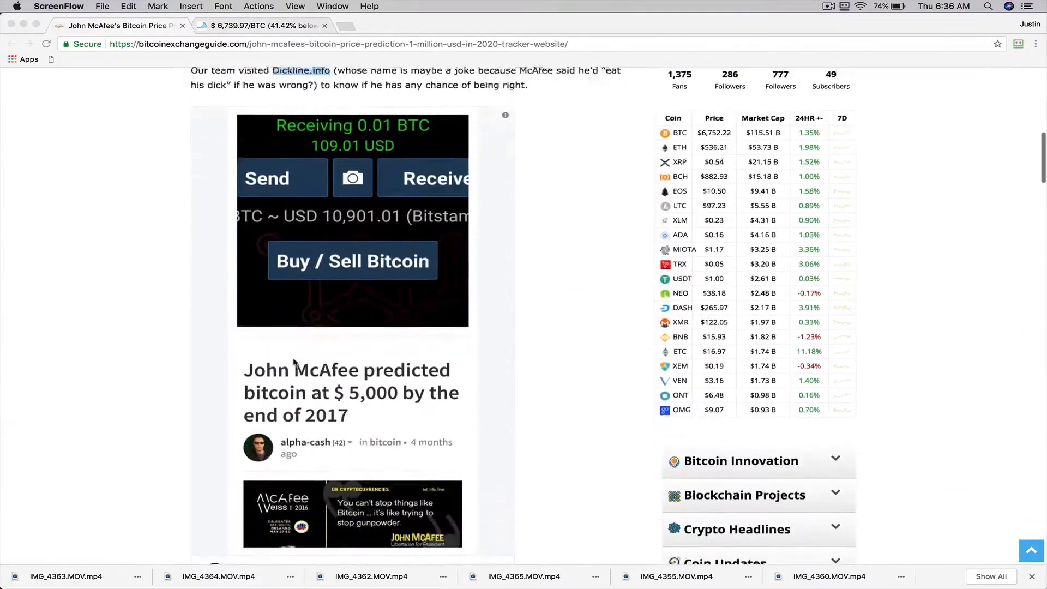
Scroll to the November 2017 tweet revising the forecast to $1 million by 2020.
scroll("down", 3)
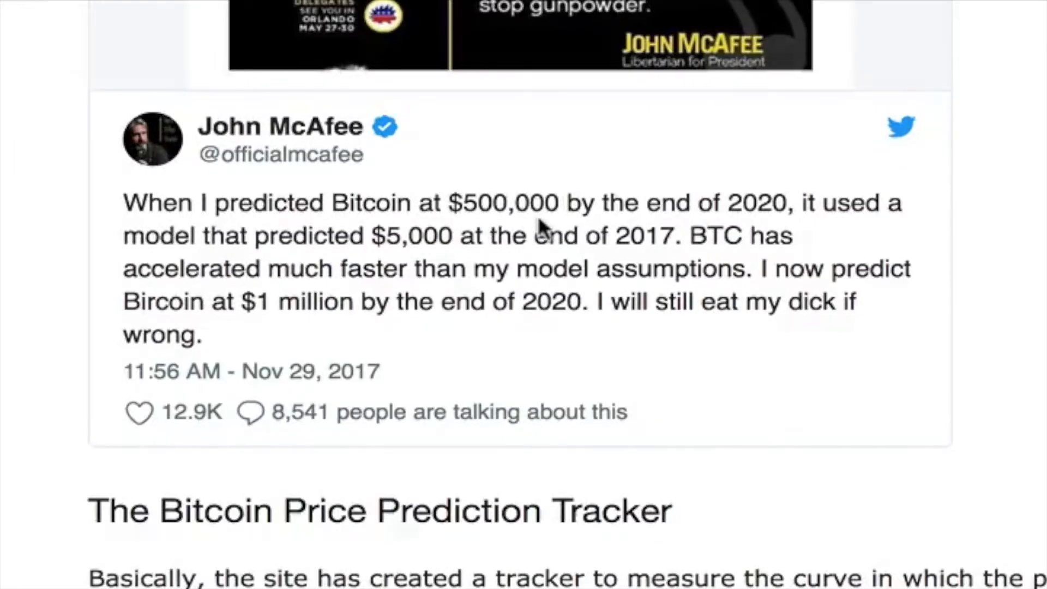
mouse_move(767, 234)
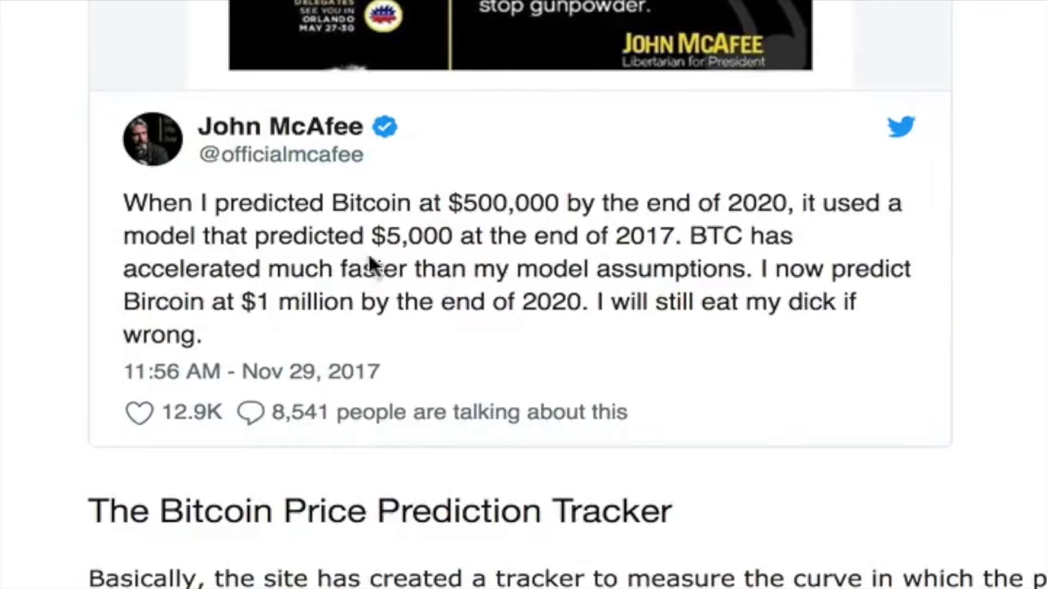
mouse_move(628, 260)
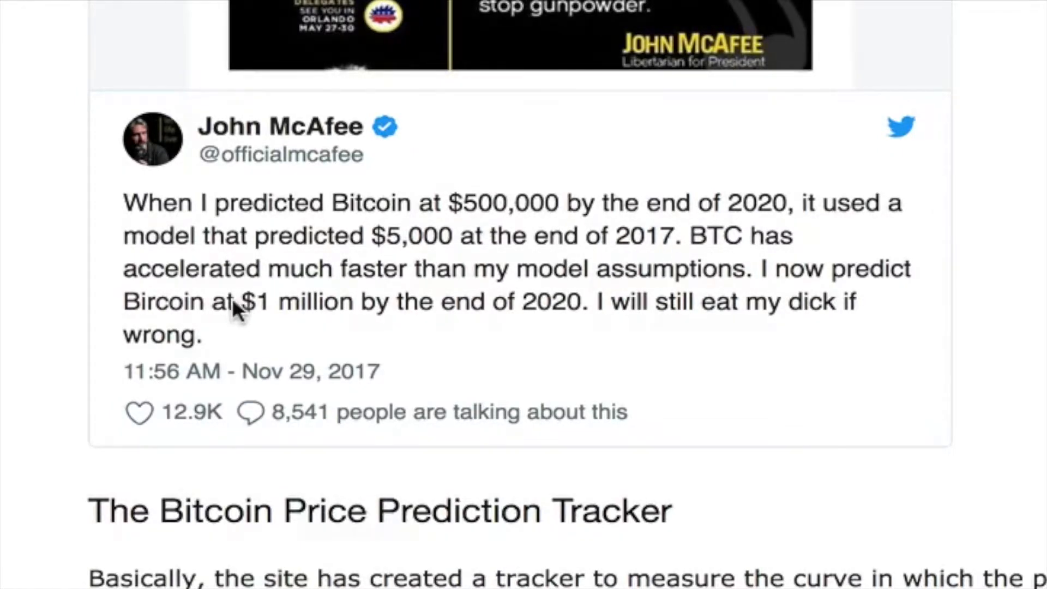
mouse_move(588, 287)
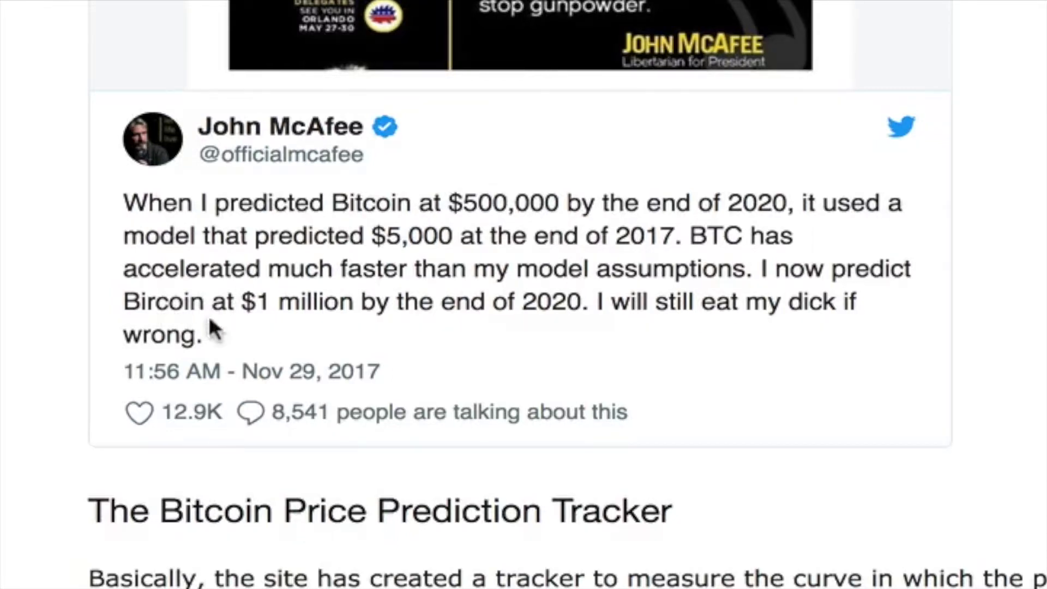
mouse_move(567, 328)
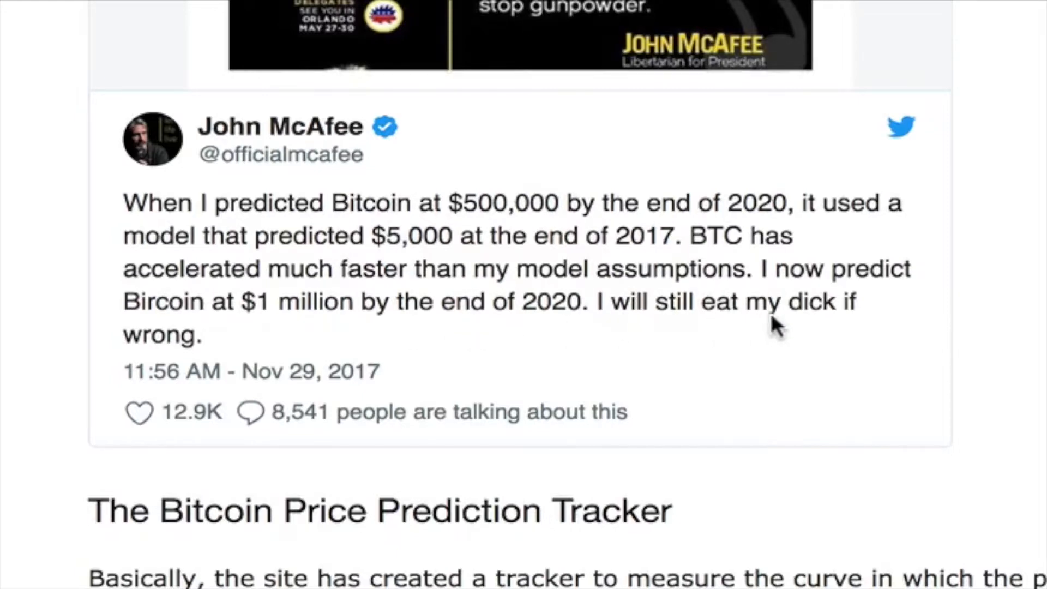
mouse_move(397, 267)
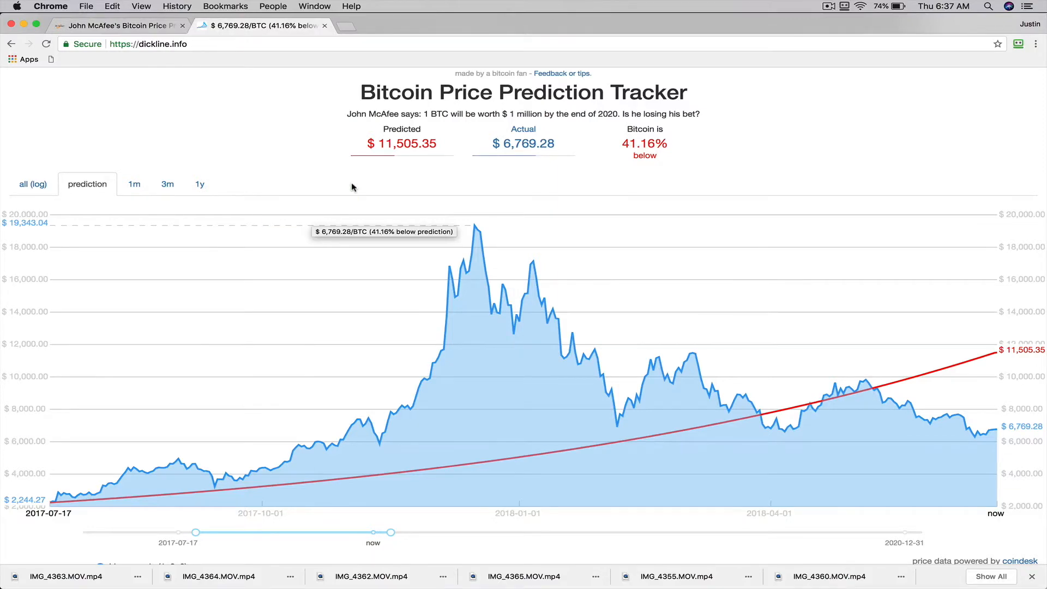
mouse_move(530, 157)
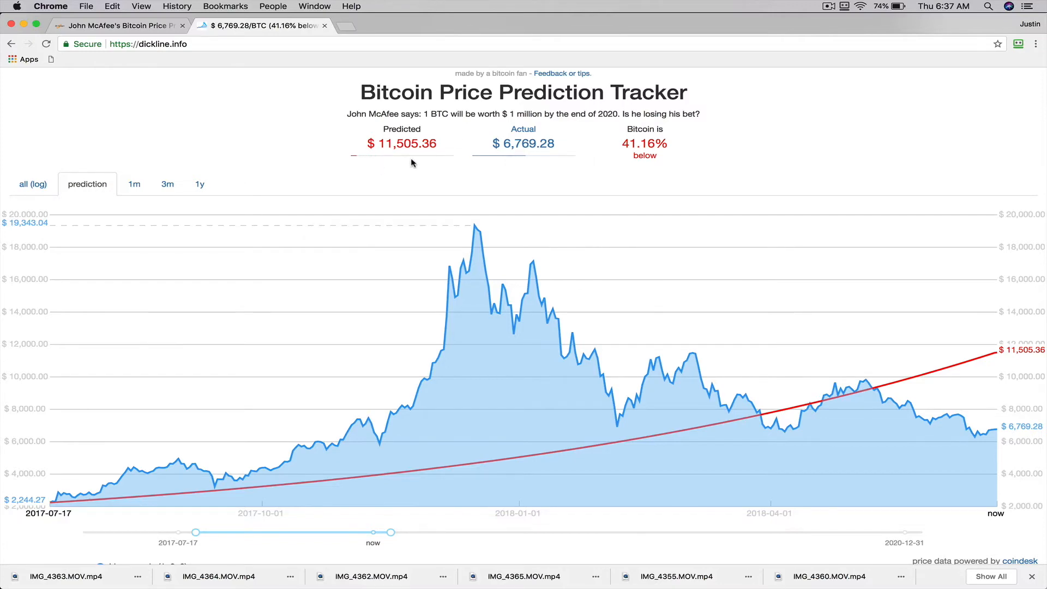
scroll("down", 3)
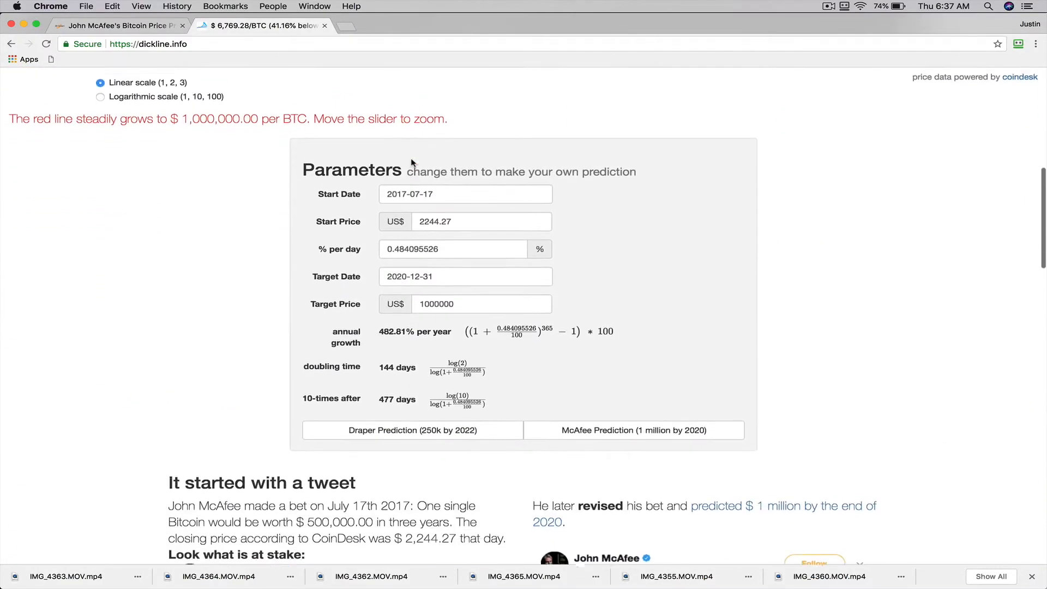
scroll("down", 3)
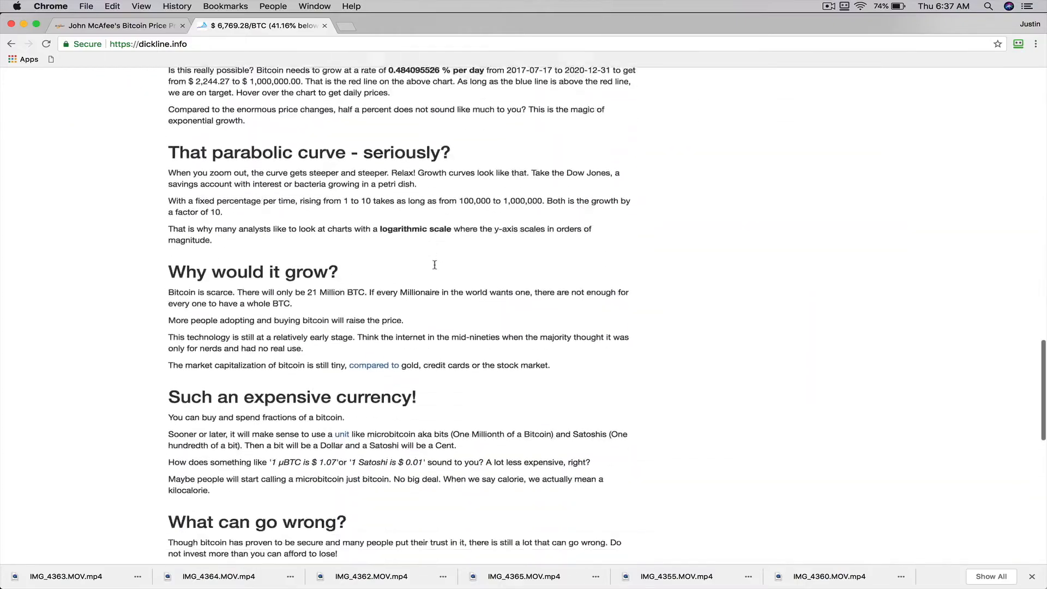
left_click(120, 25)
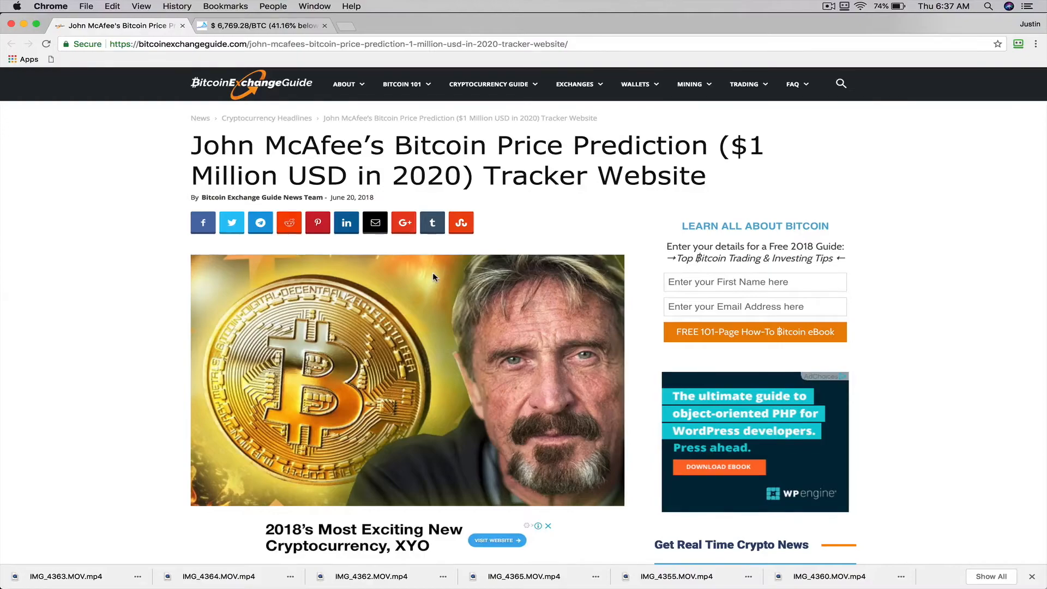
scroll("down", 3)
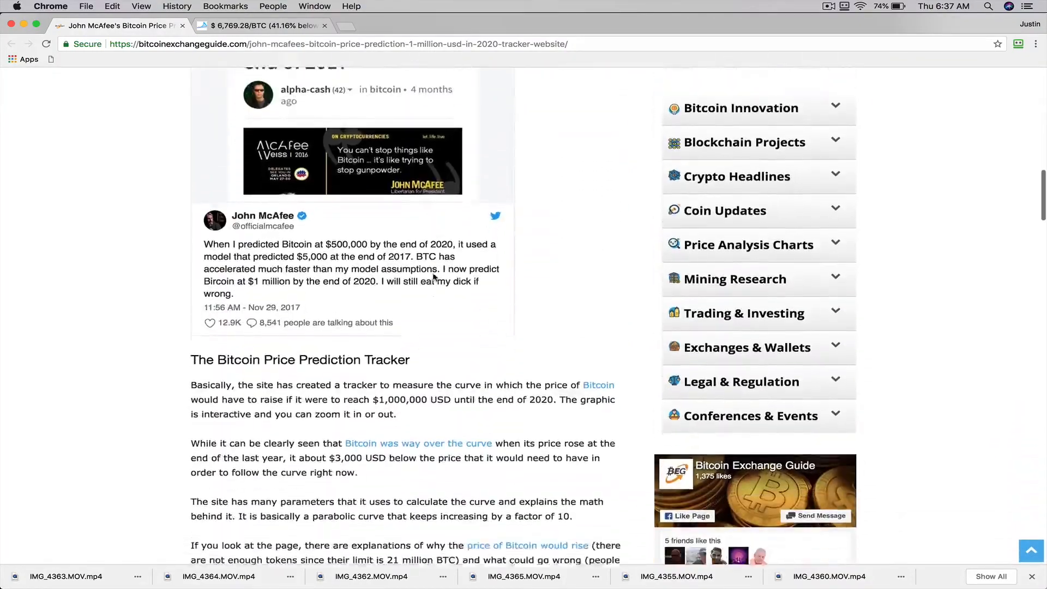